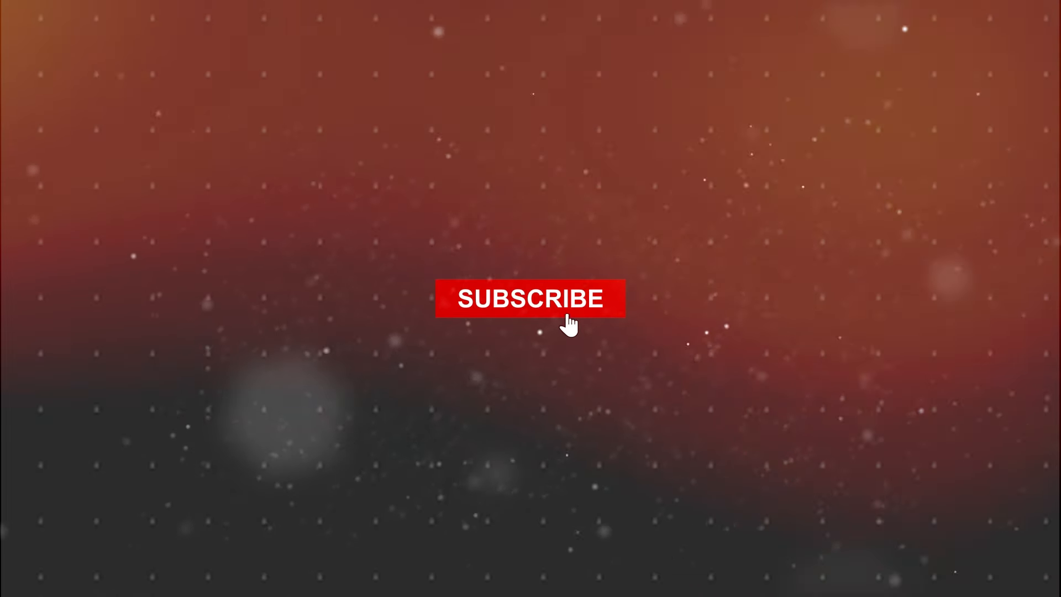
# - Let the outro animation play as the Subscribe button turns from red to grey
pyautogui.click(530, 299)
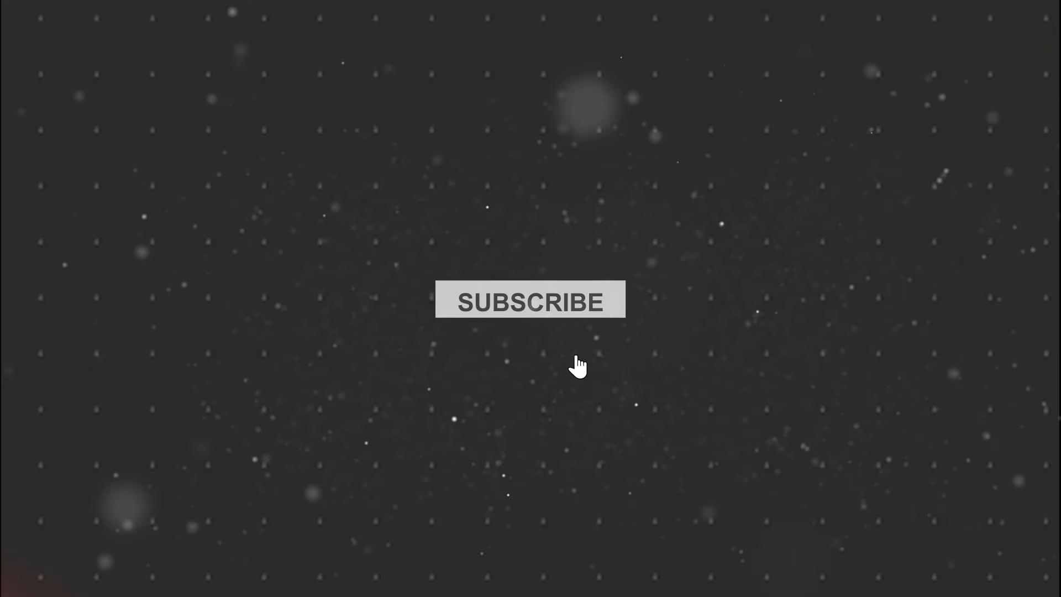